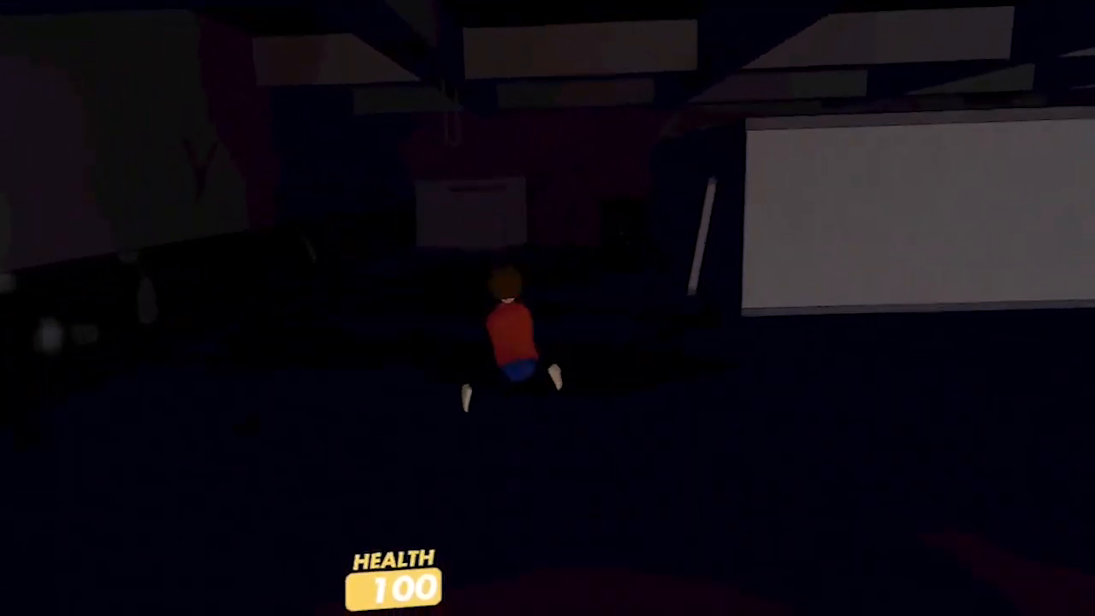
mouse_move(548, 308)
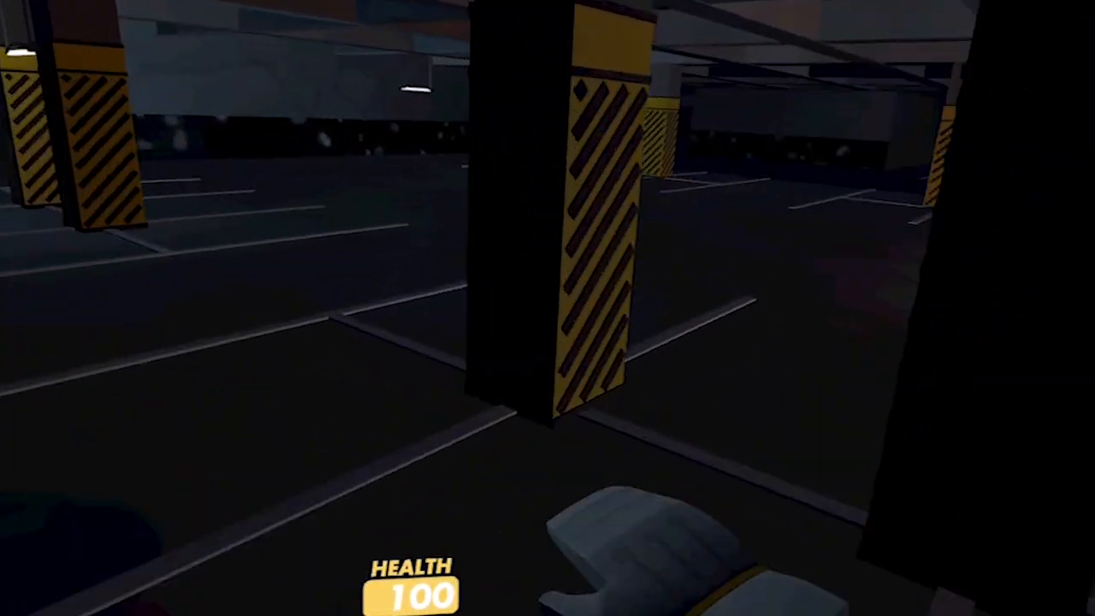
mouse_move(547, 308)
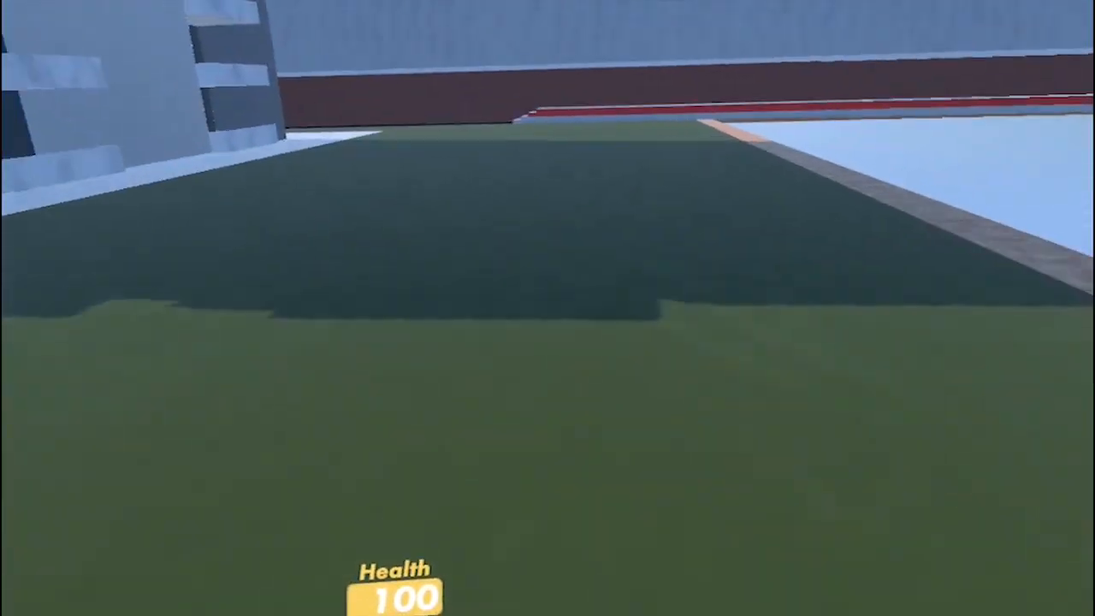
mouse_move(547, 308)
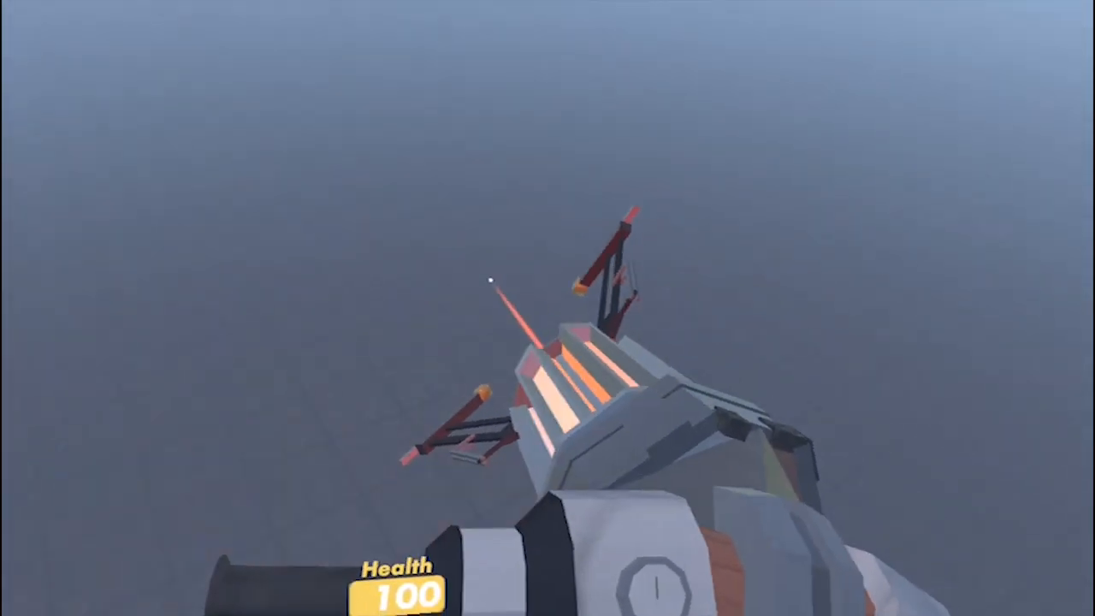